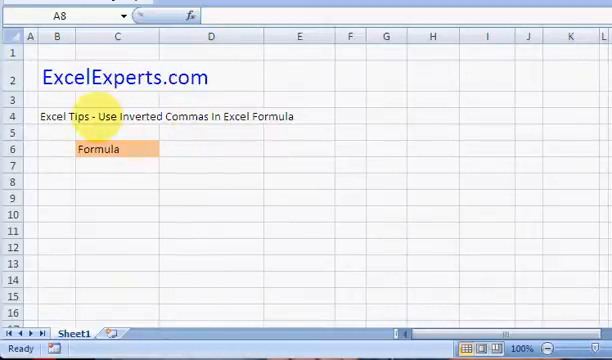
Step: Begin a formula in C7 as ="& with a reference to cell B2
{"action": "left_click", "coordinate": [56, 116]}
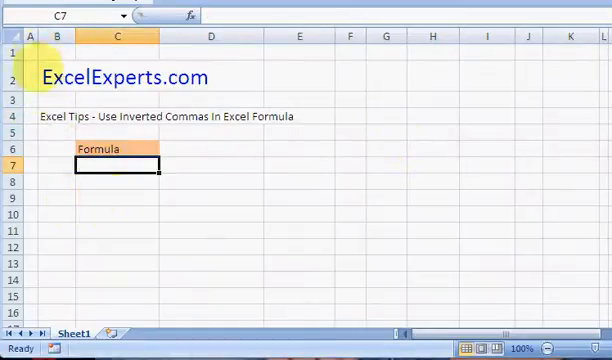
{"action": "mouse_move", "coordinate": [120, 78]}
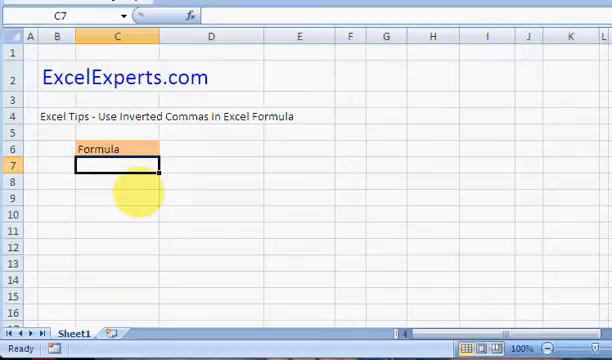
{"action": "type", "text": "="}
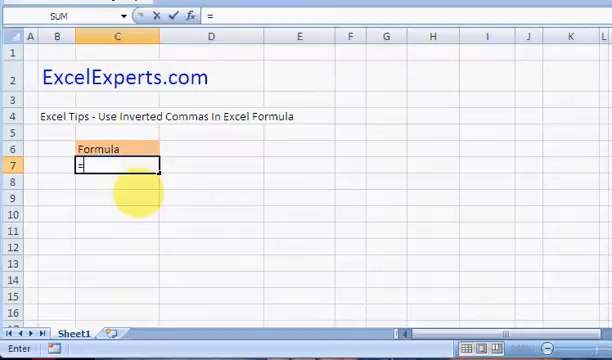
{"action": "type", "text": "\""}
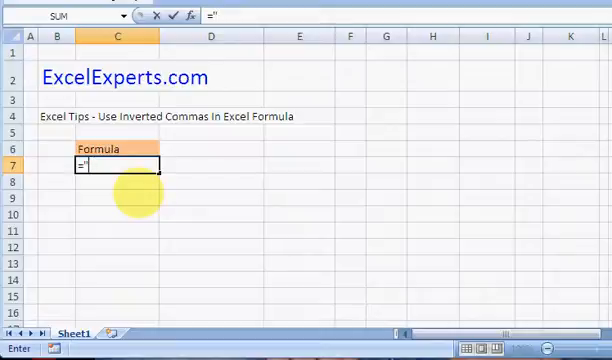
{"action": "type", "text": "&"}
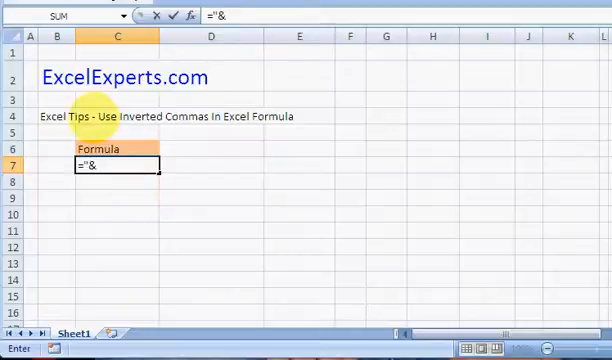
{"action": "left_click", "coordinate": [56, 78]}
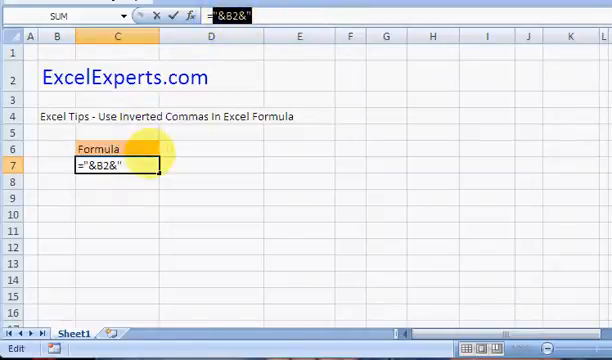
{"action": "mouse_move", "coordinate": [156, 40]}
{"action": "type", "text": "\""}
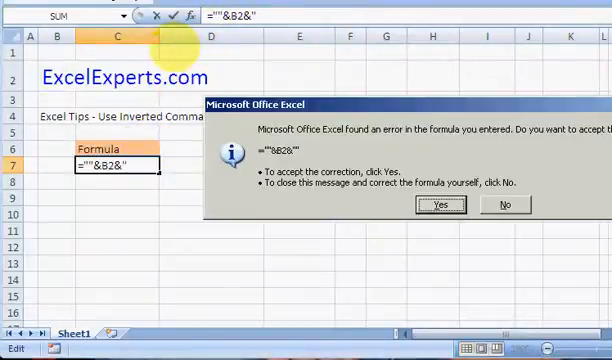
Step: Accept Excel's correction, then enter =""&B2&"" so C7 shows the literal text "&B2&"
{"action": "left_click", "coordinate": [440, 204]}
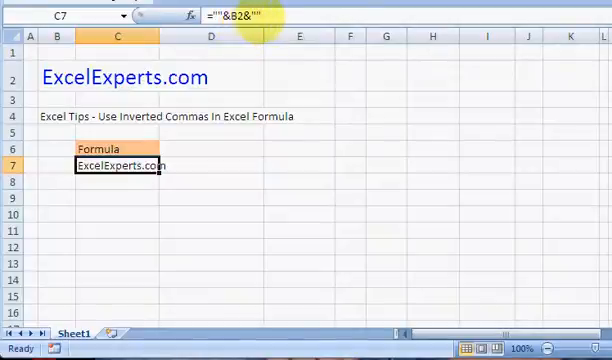
{"action": "double_click", "coordinate": [116, 164]}
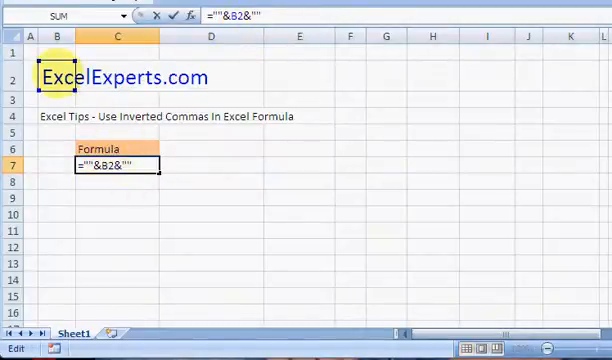
{"action": "key", "text": "enter"}
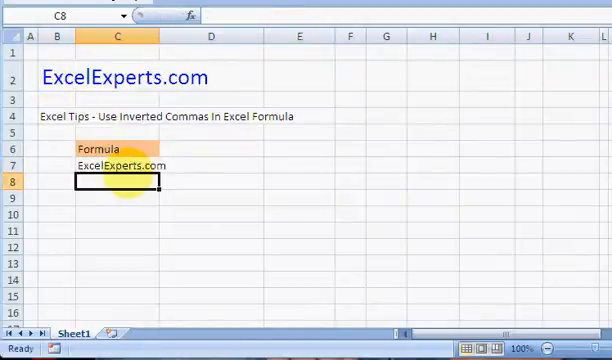
{"action": "type", "text": "=\"\"&B2&\"\"\""}
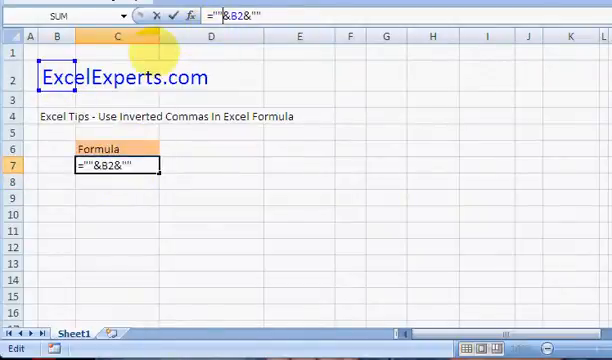
{"action": "key", "text": "enter"}
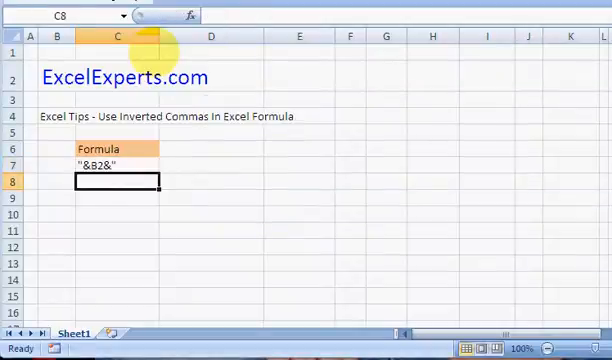
Step: Rewrite C7 as =""""&B2&"""" so it shows ExcelExperts.com in inverted commas, then reveal the formula
{"action": "left_click", "coordinate": [112, 162]}
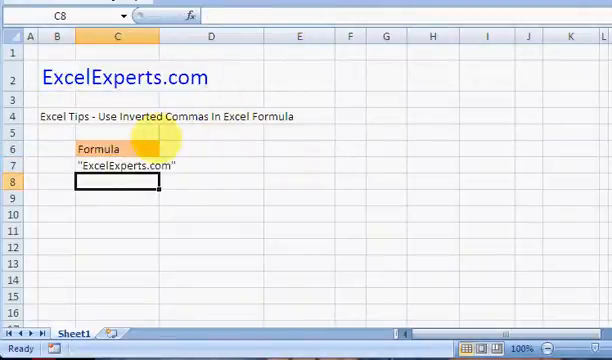
{"action": "left_click", "coordinate": [124, 164]}
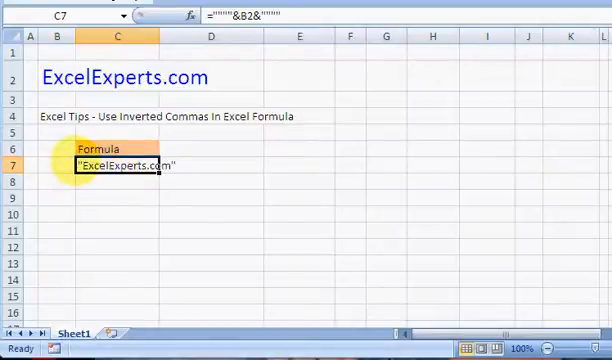
{"action": "double_click", "coordinate": [120, 164]}
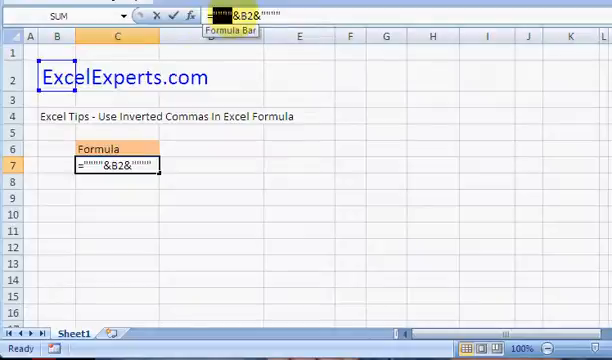